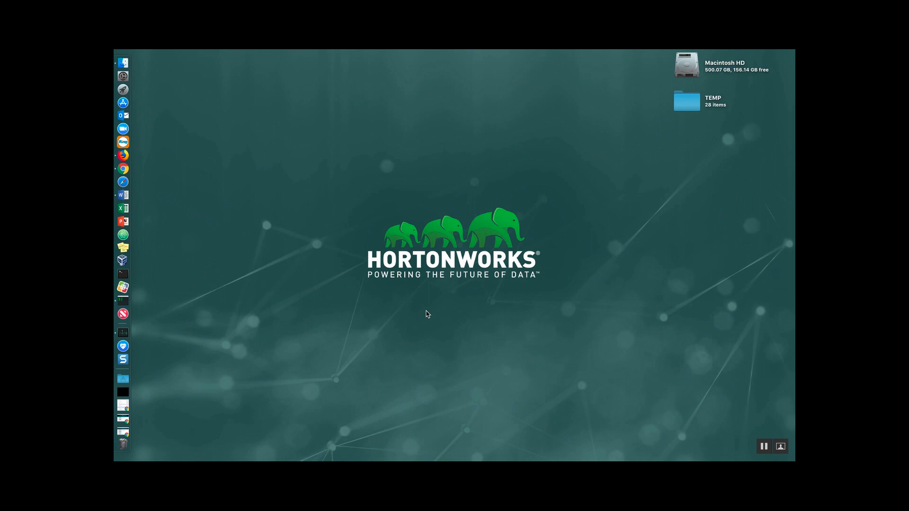
Visit the Hortonworks sandbox downloads page offering HDP 3.0.1 for VirtualBox.
{"action": "left_click", "coordinate": [123, 171]}
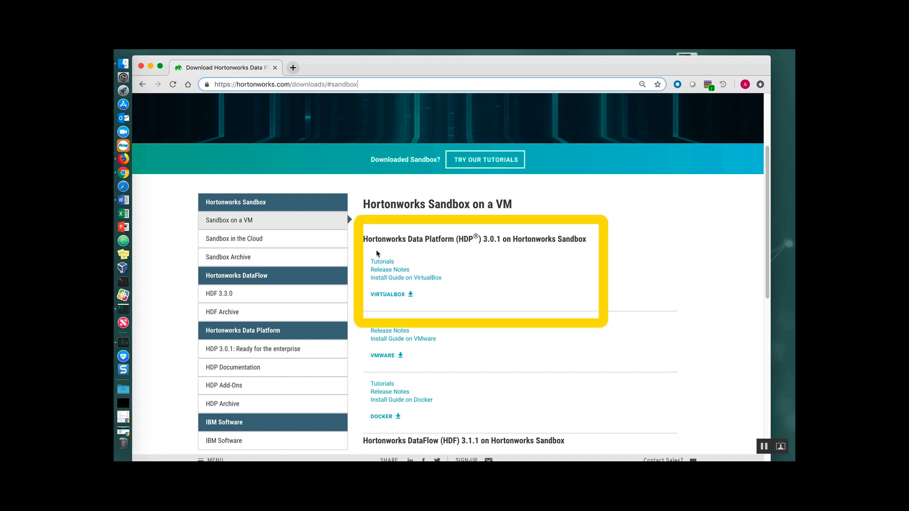
{"action": "mouse_move", "coordinate": [477, 250]}
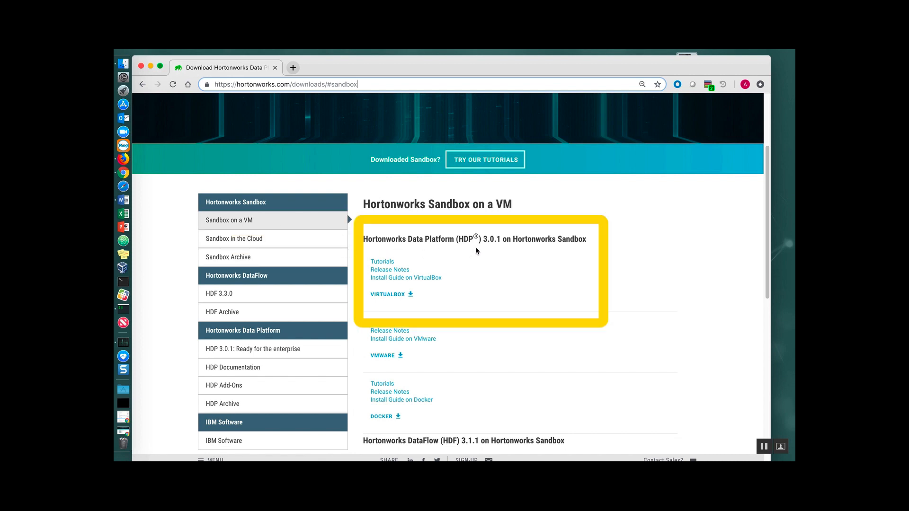
{"action": "mouse_move", "coordinate": [455, 269]}
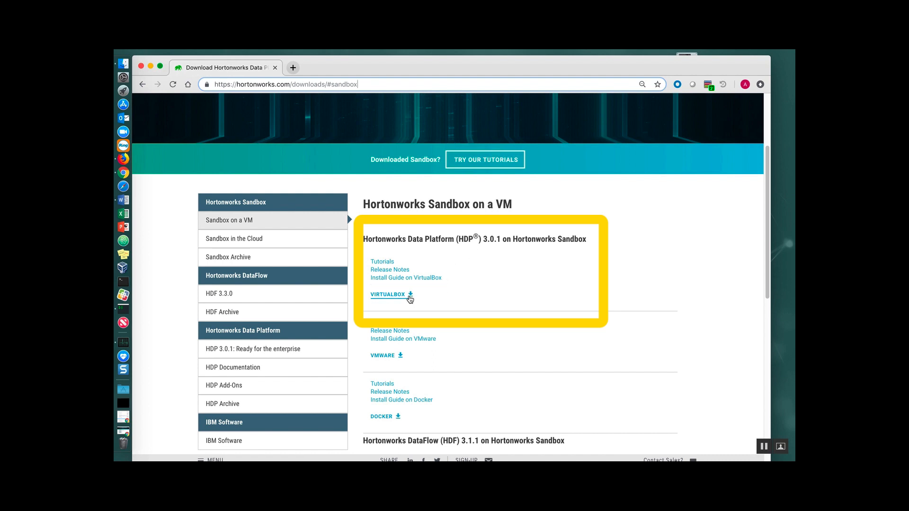
{"action": "mouse_move", "coordinate": [387, 294]}
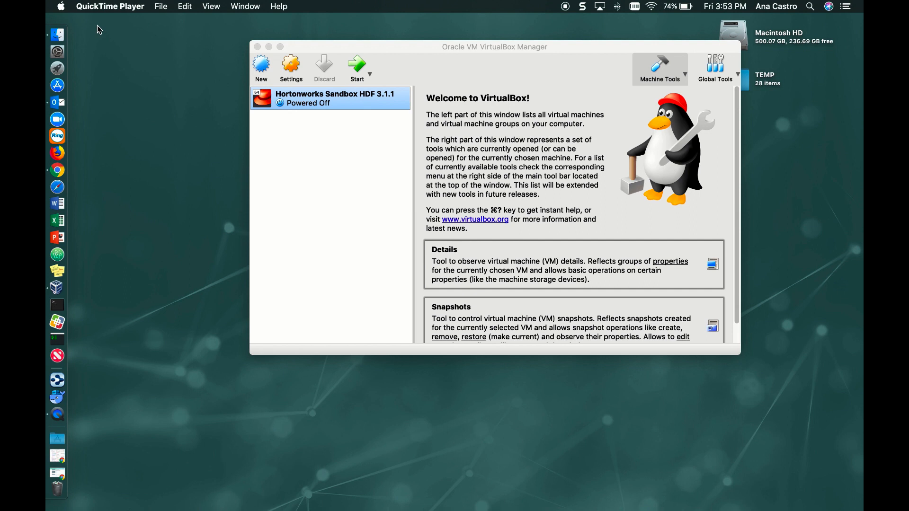
{"action": "left_click", "coordinate": [56, 287]}
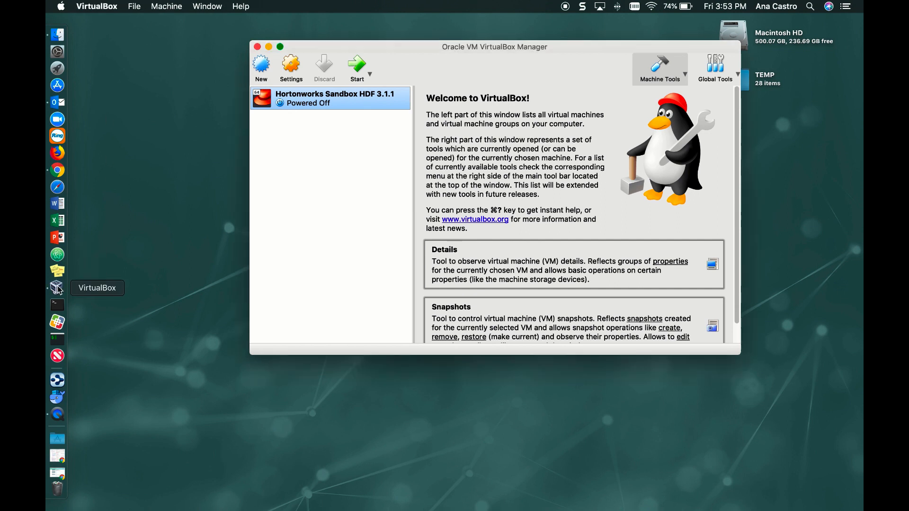
{"action": "left_click", "coordinate": [97, 6]}
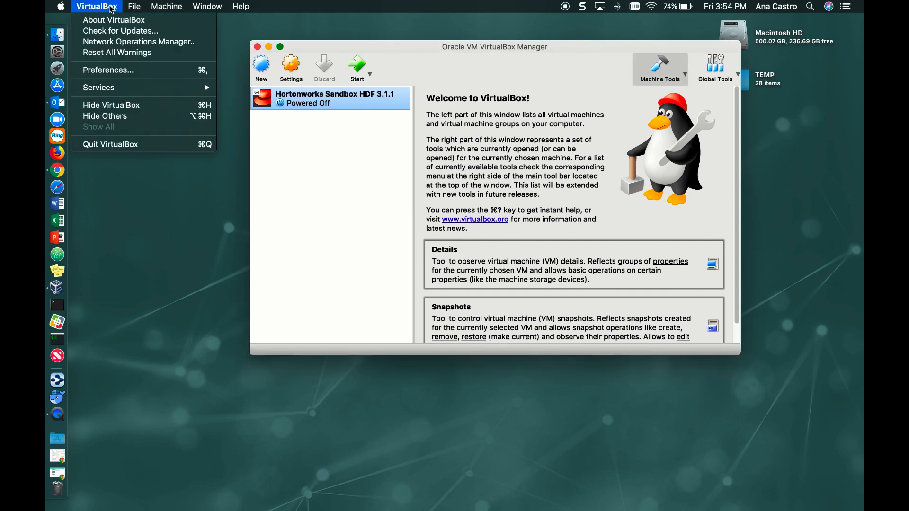
{"action": "left_click", "coordinate": [113, 19]}
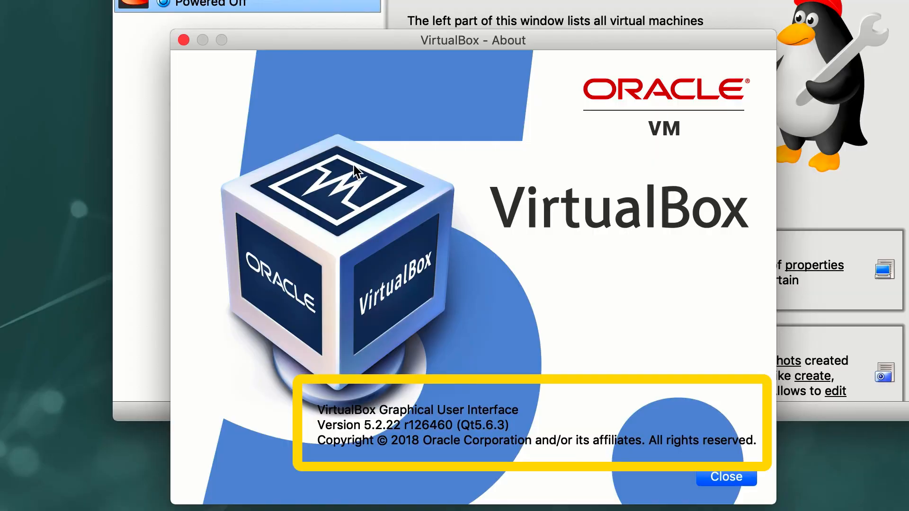
{"action": "mouse_move", "coordinate": [370, 439]}
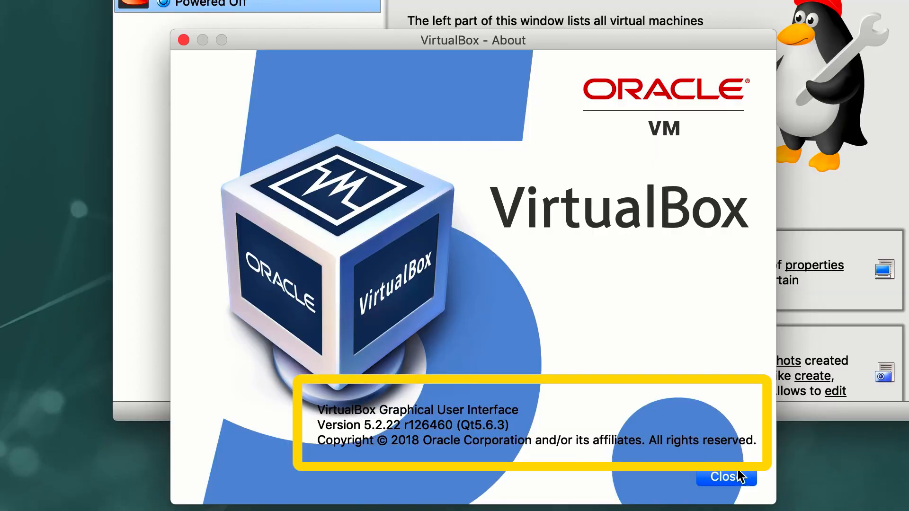
{"action": "left_click", "coordinate": [726, 476]}
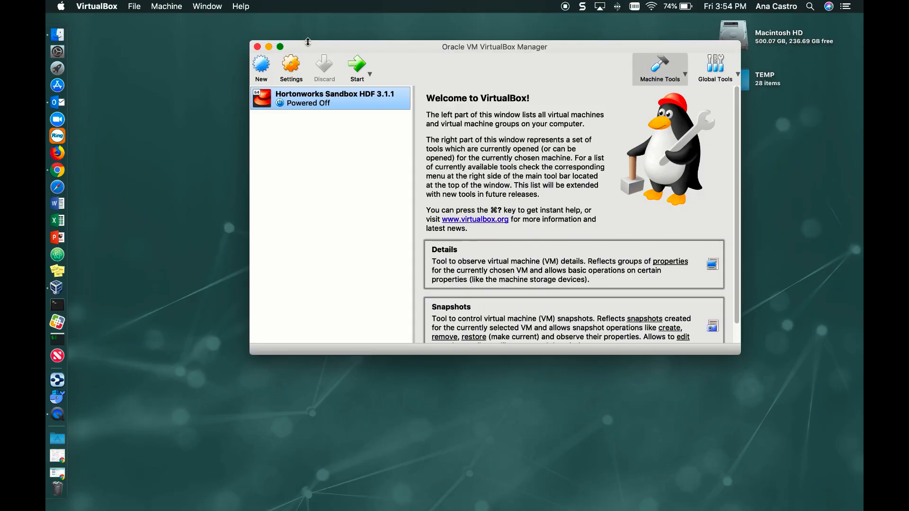
Start Import Appliance and choose HDP_3.0.1_virtualbox.ova from Downloads as the source.
{"action": "left_click", "coordinate": [134, 6]}
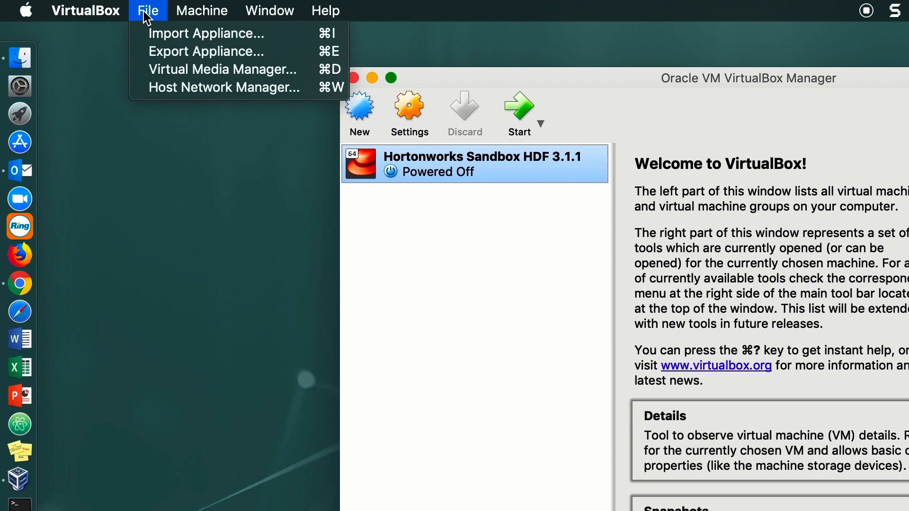
{"action": "left_click", "coordinate": [206, 33]}
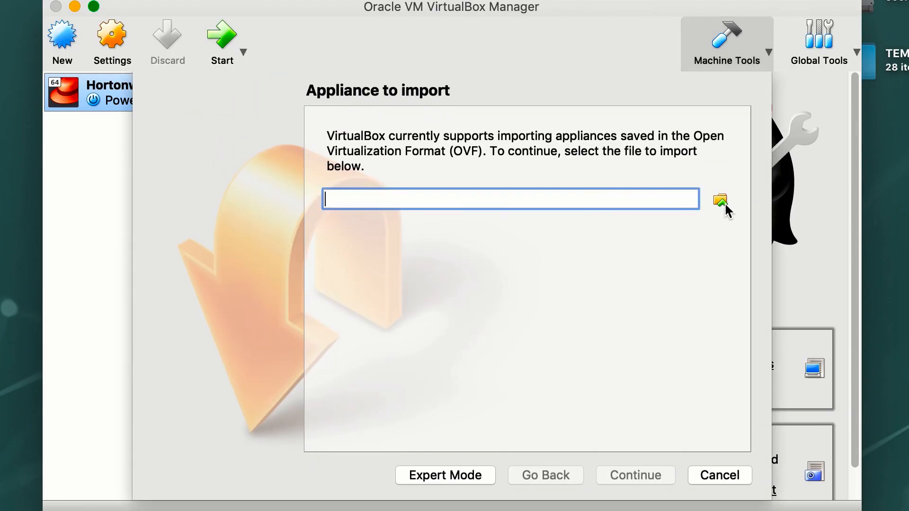
{"action": "left_click", "coordinate": [721, 200]}
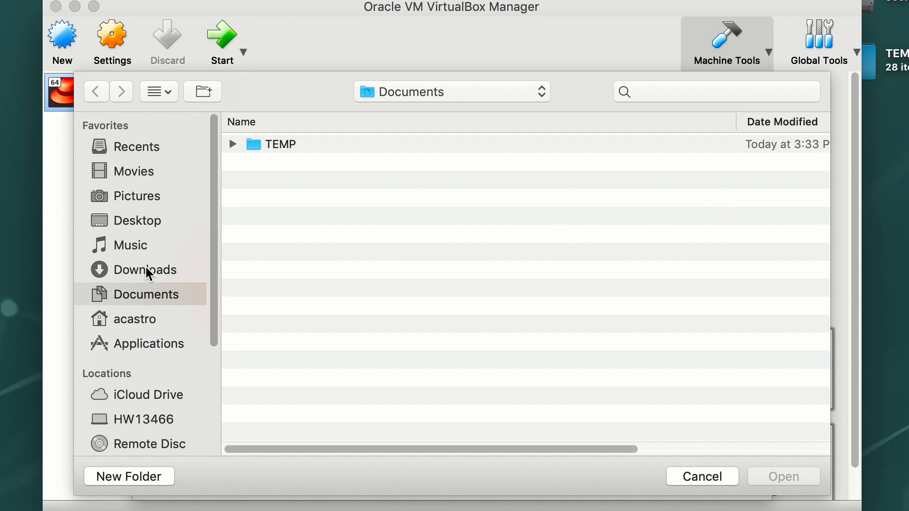
{"action": "left_click", "coordinate": [152, 270]}
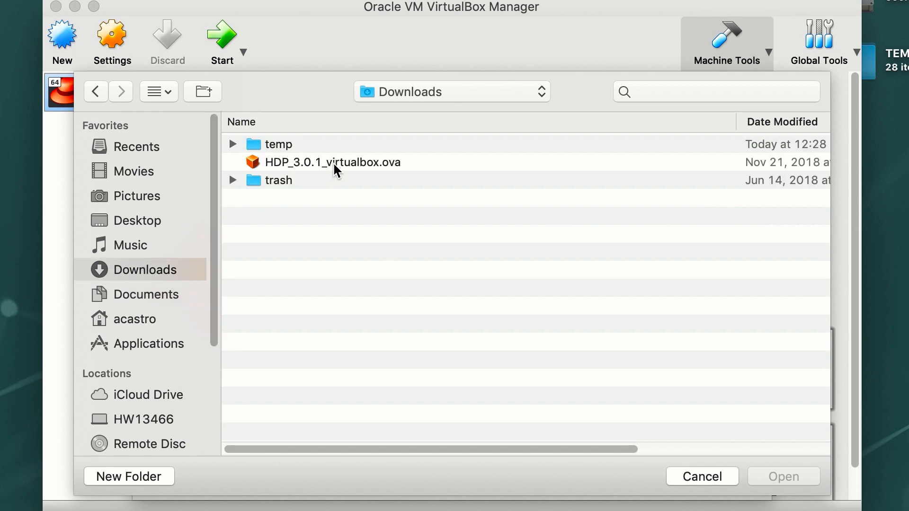
{"action": "left_click", "coordinate": [333, 163]}
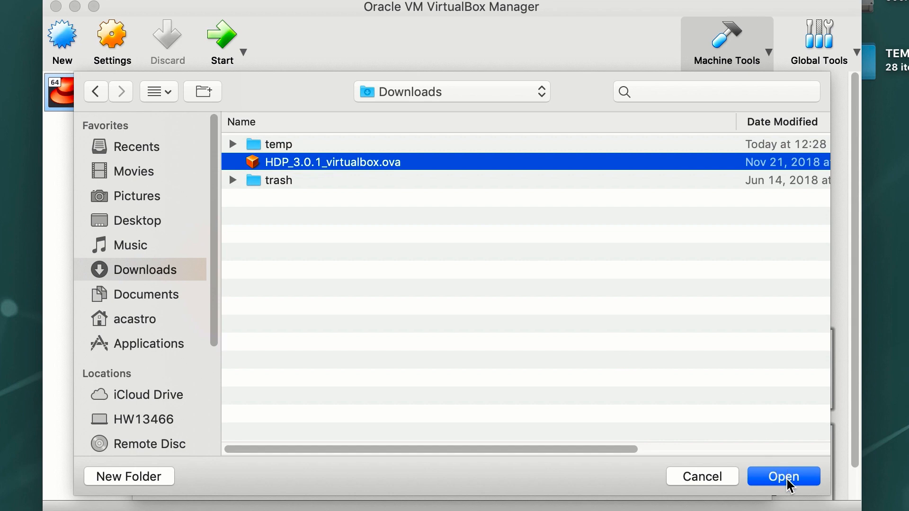
{"action": "left_click", "coordinate": [783, 476]}
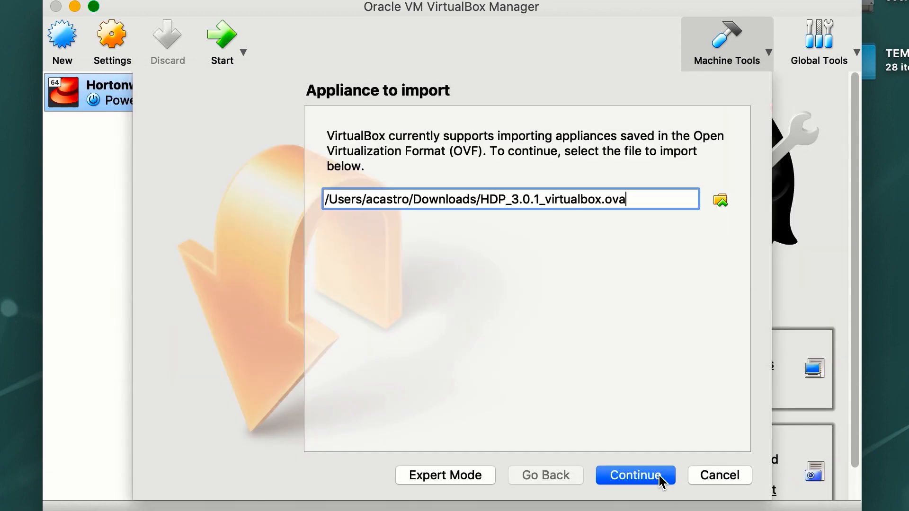
Accept the appliance settings and import the Hortonworks Sandbox HDP 3.0 virtual disk.
{"action": "left_click", "coordinate": [635, 475]}
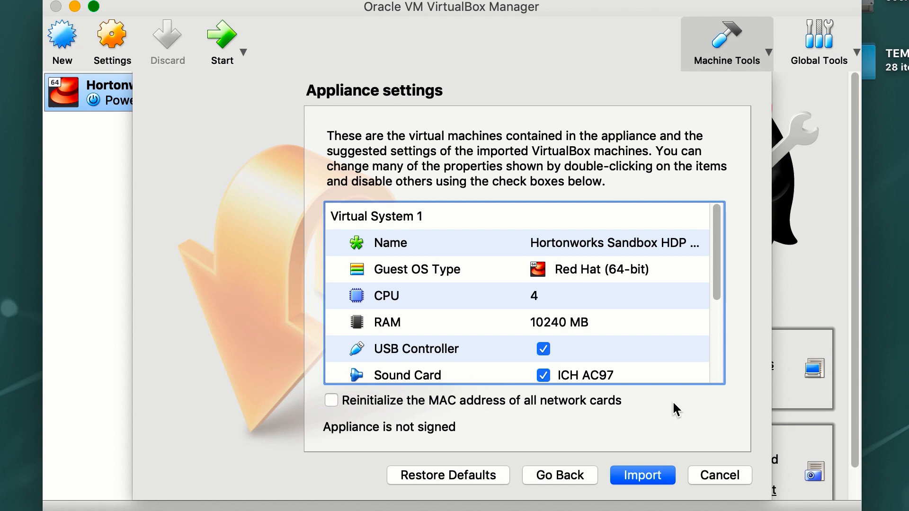
{"action": "scroll", "scroll_direction": "down", "scroll_amount": 3}
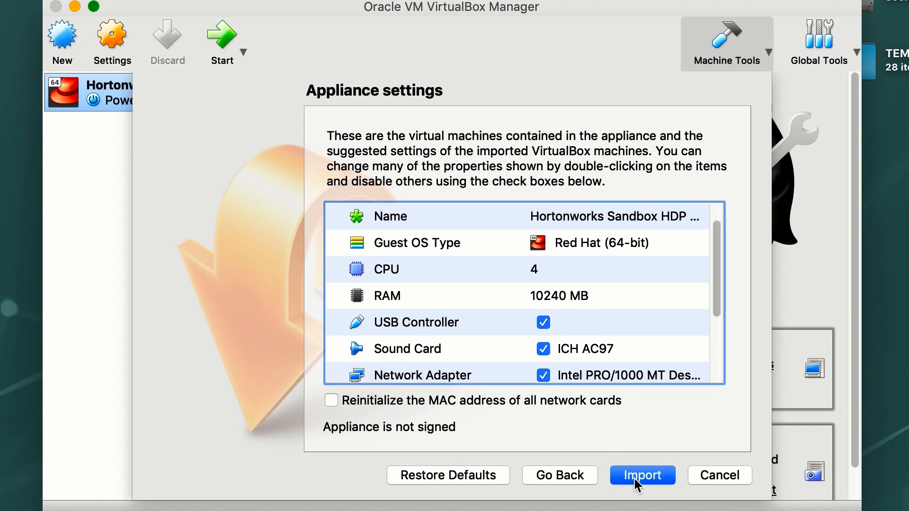
{"action": "mouse_move", "coordinate": [645, 484]}
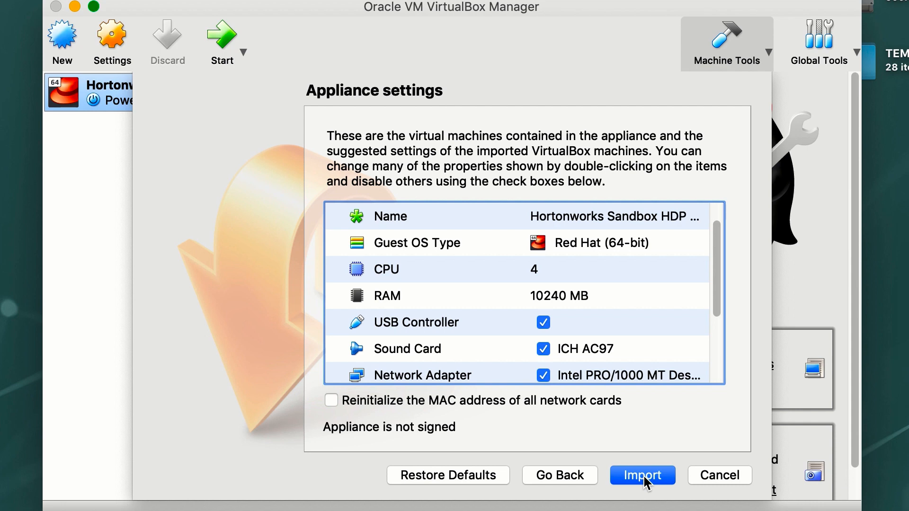
{"action": "left_click", "coordinate": [642, 475]}
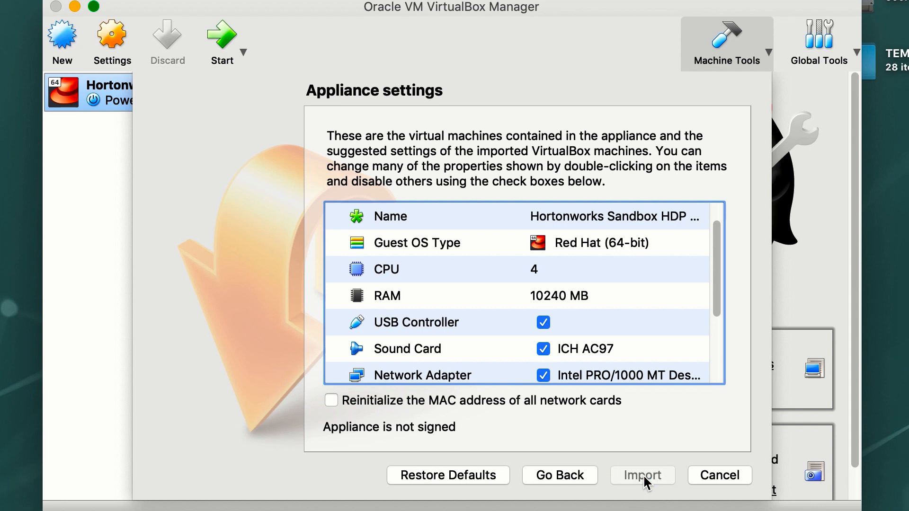
{"action": "left_click", "coordinate": [642, 475]}
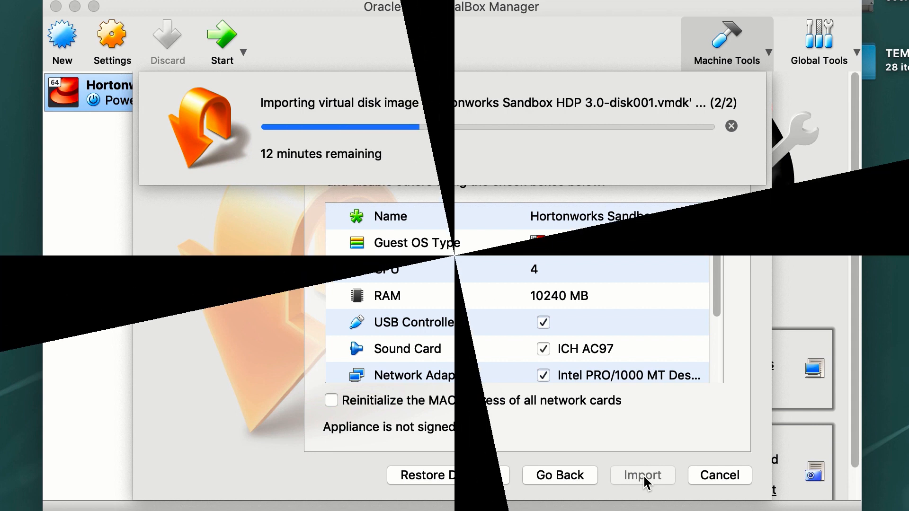
{"action": "left_click", "coordinate": [642, 475]}
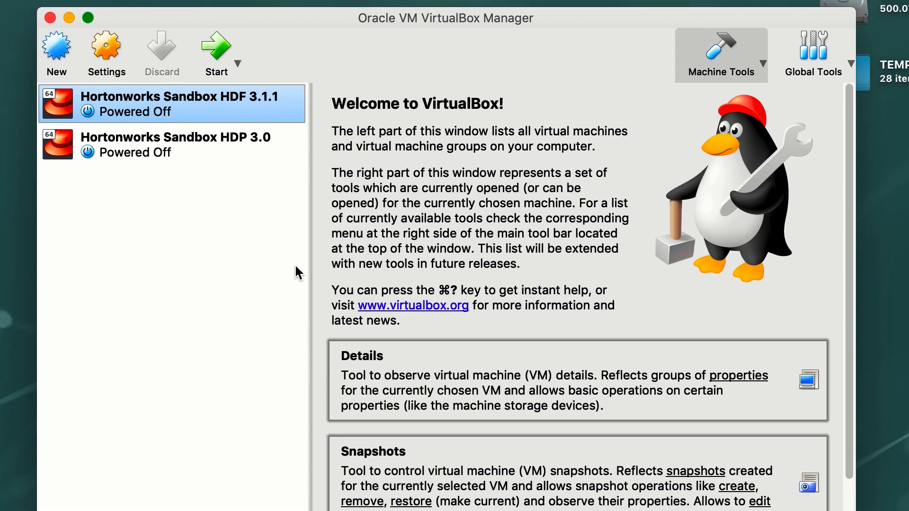
{"action": "mouse_move", "coordinate": [192, 155]}
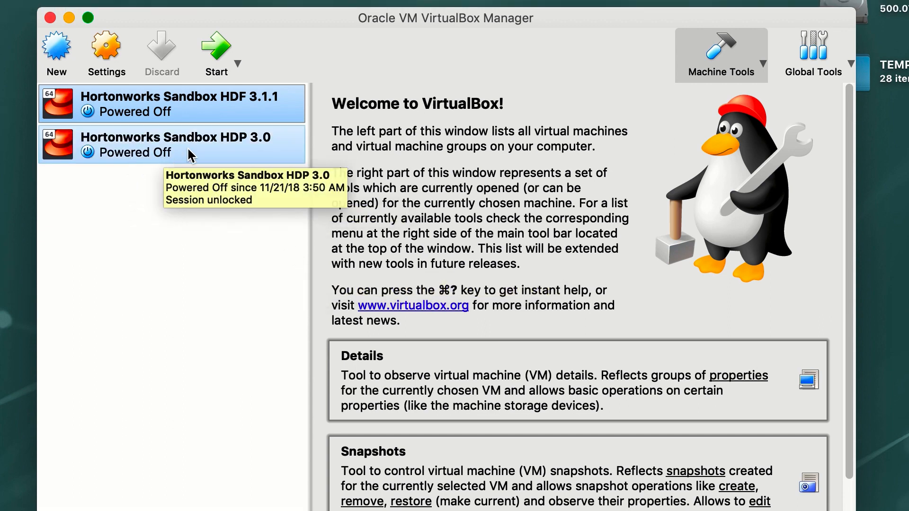
{"action": "mouse_move", "coordinate": [258, 150]}
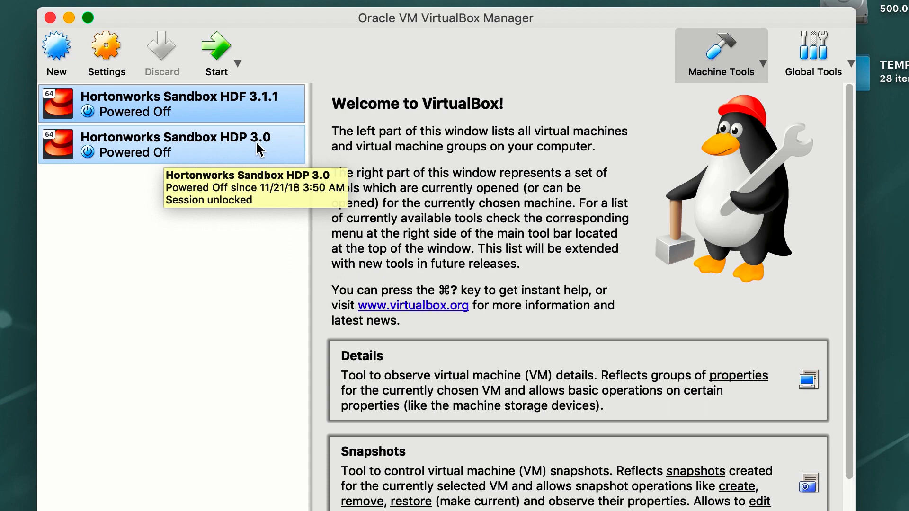
{"action": "mouse_move", "coordinate": [212, 155]}
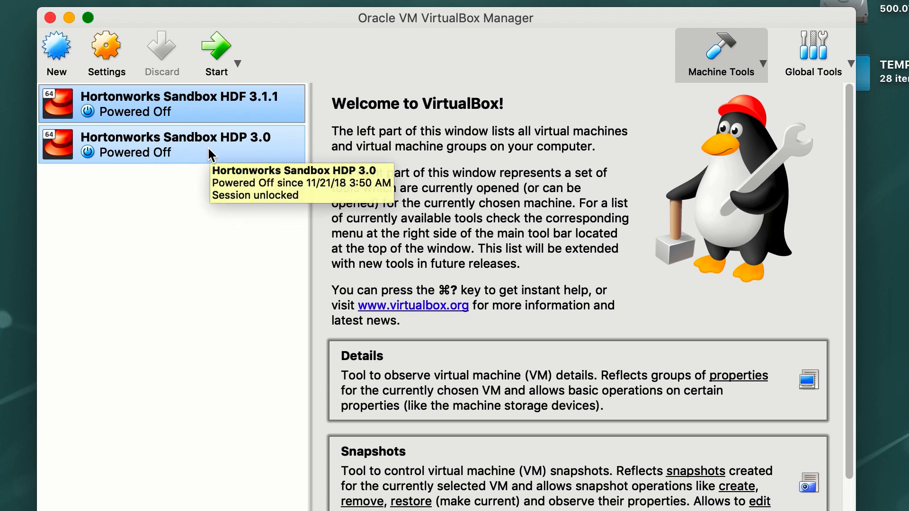
{"action": "mouse_move", "coordinate": [204, 158]}
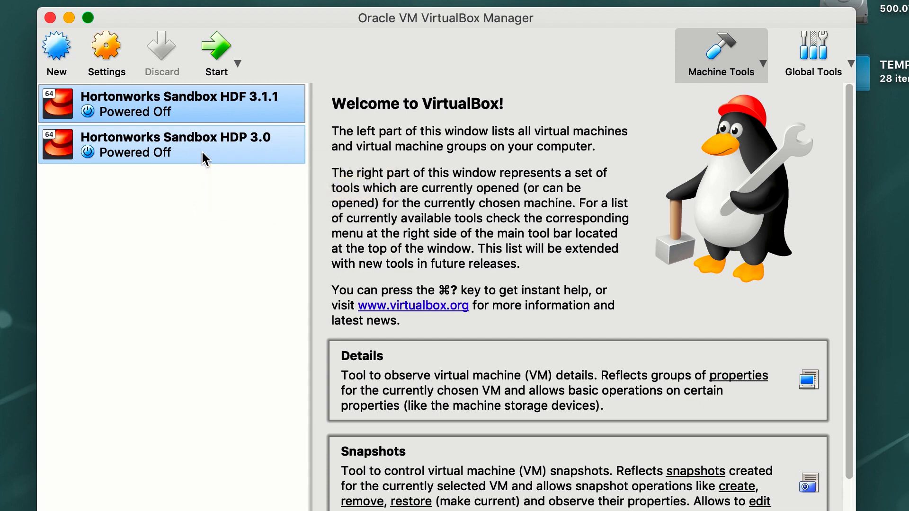
Start the Hortonworks Sandbox HDP 3.0 machine from the VM list.
{"action": "left_click", "coordinate": [174, 144]}
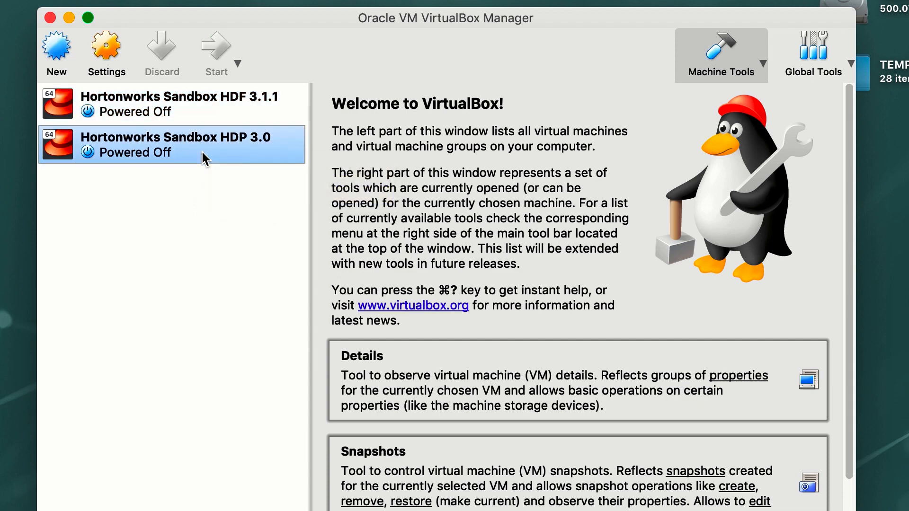
{"action": "left_click", "coordinate": [217, 52]}
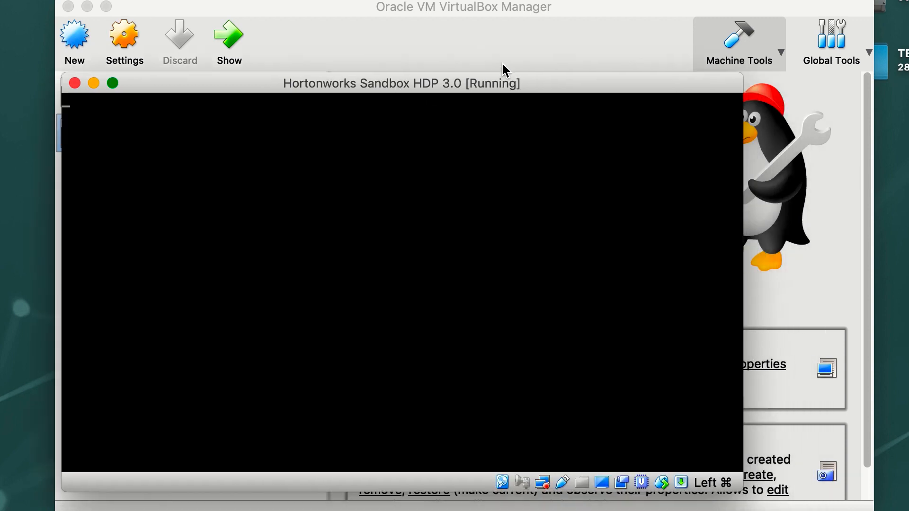
{"action": "mouse_move", "coordinate": [87, 6]}
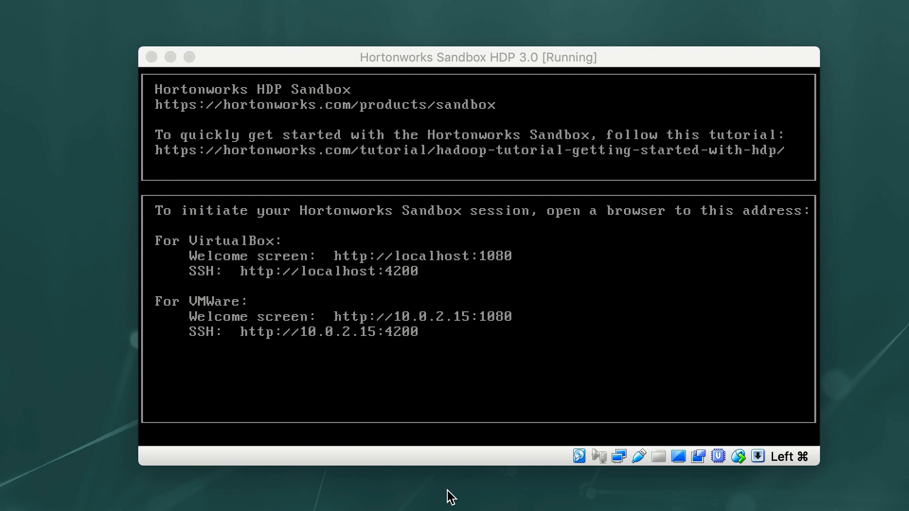
{"action": "mouse_move", "coordinate": [298, 274]}
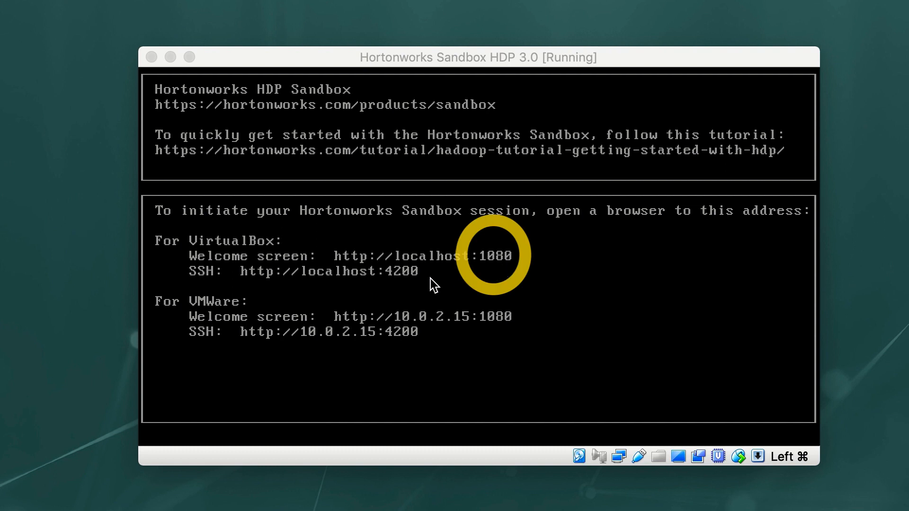
{"action": "mouse_move", "coordinate": [421, 287]}
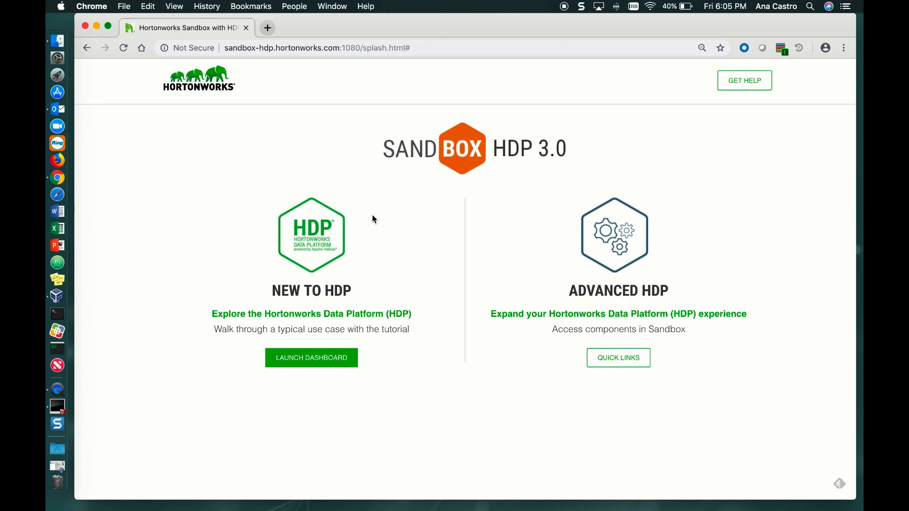
Launch the sandbox dashboard, view the Ambari sign-in window, then close it.
{"action": "left_click", "coordinate": [312, 358]}
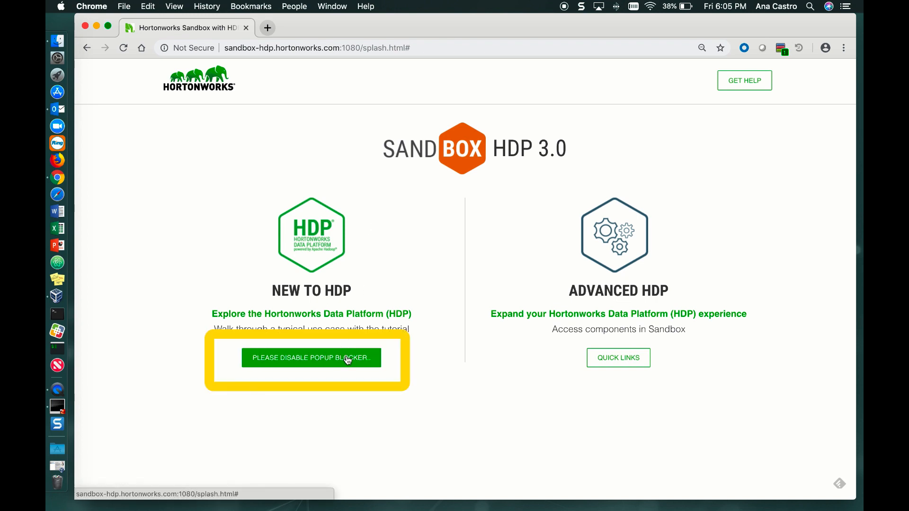
{"action": "left_click", "coordinate": [312, 358]}
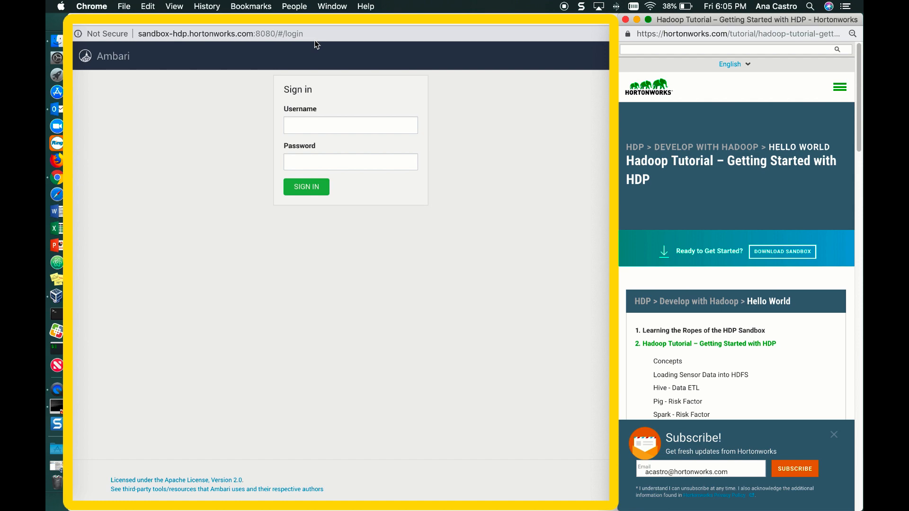
{"action": "left_click", "coordinate": [735, 49]}
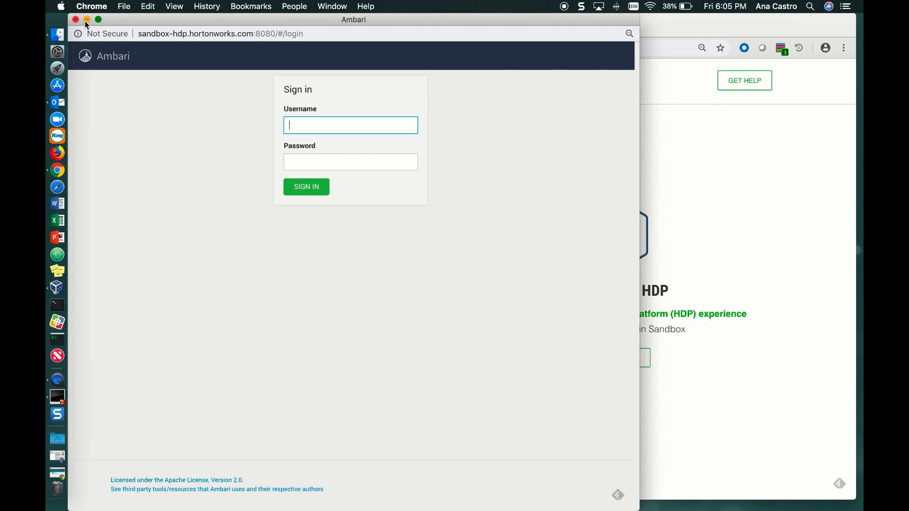
{"action": "left_click", "coordinate": [76, 18]}
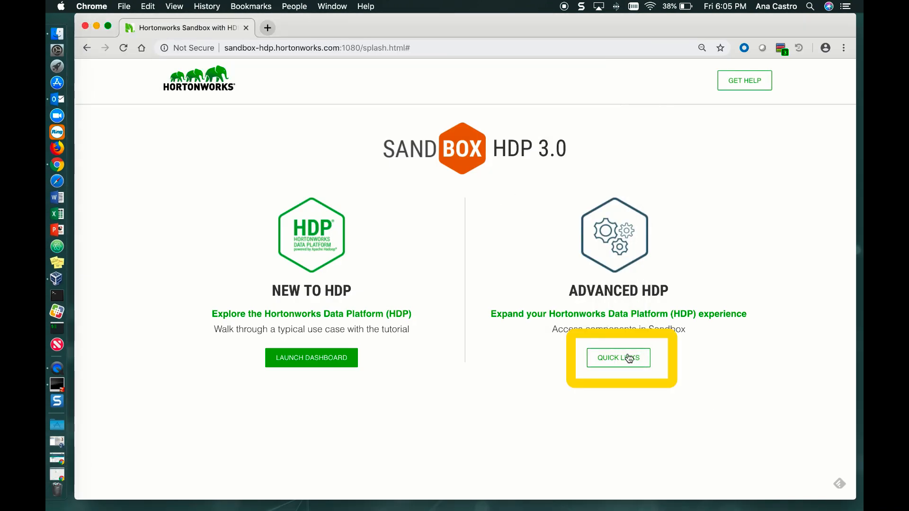
Use Quick Links and Get Help to open community question tabs, then return to the splash page.
{"action": "left_click", "coordinate": [618, 359]}
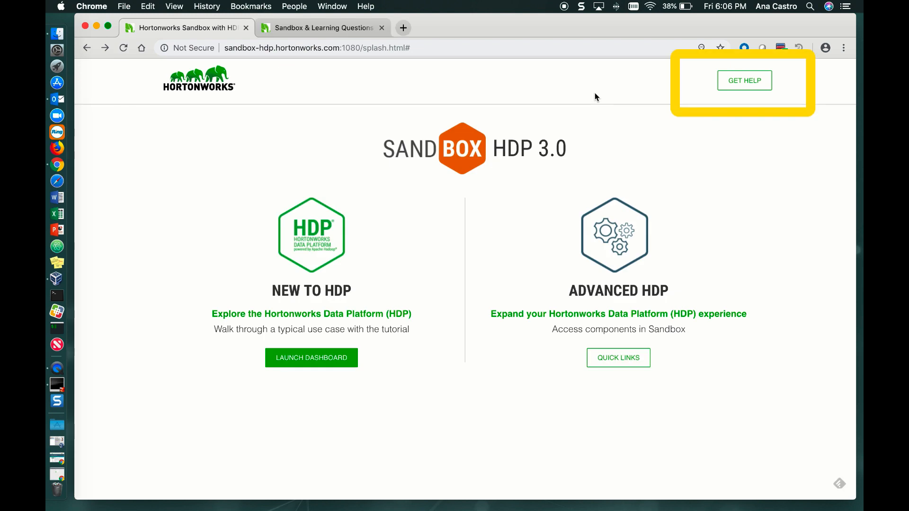
{"action": "mouse_move", "coordinate": [745, 80]}
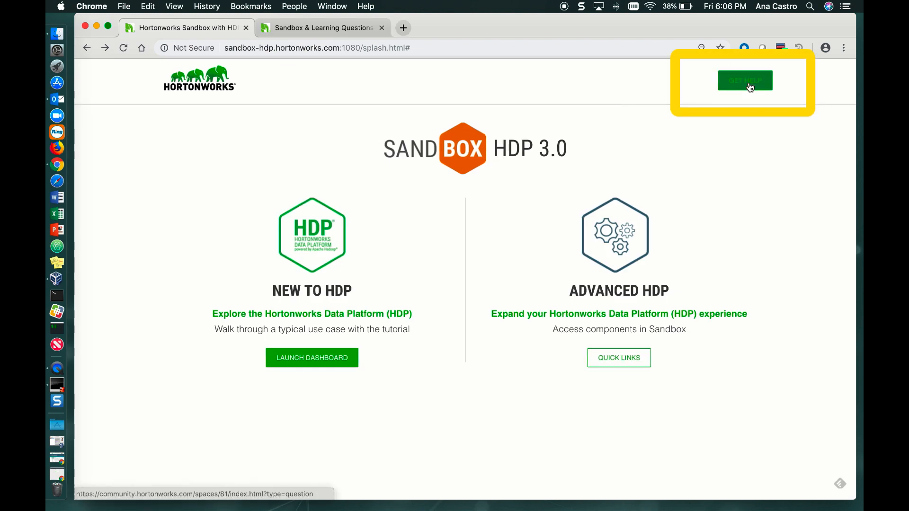
{"action": "left_click", "coordinate": [745, 80]}
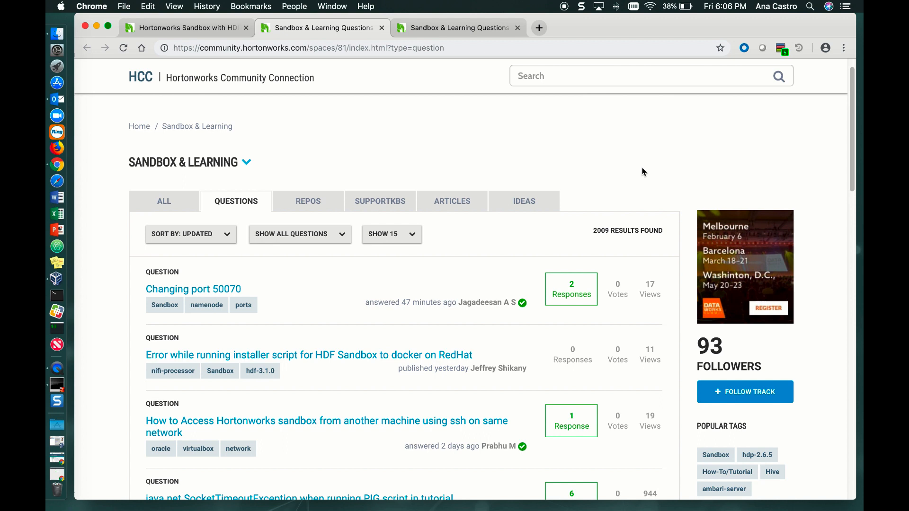
{"action": "left_click", "coordinate": [186, 27]}
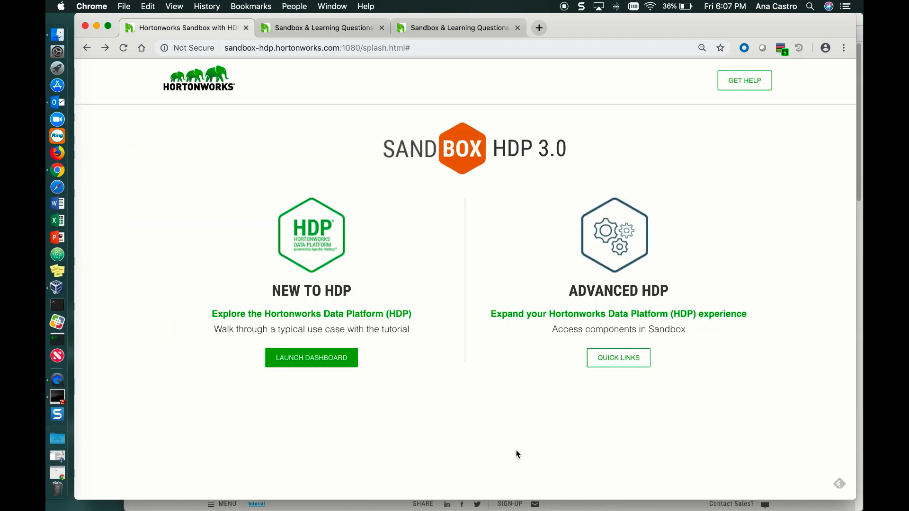